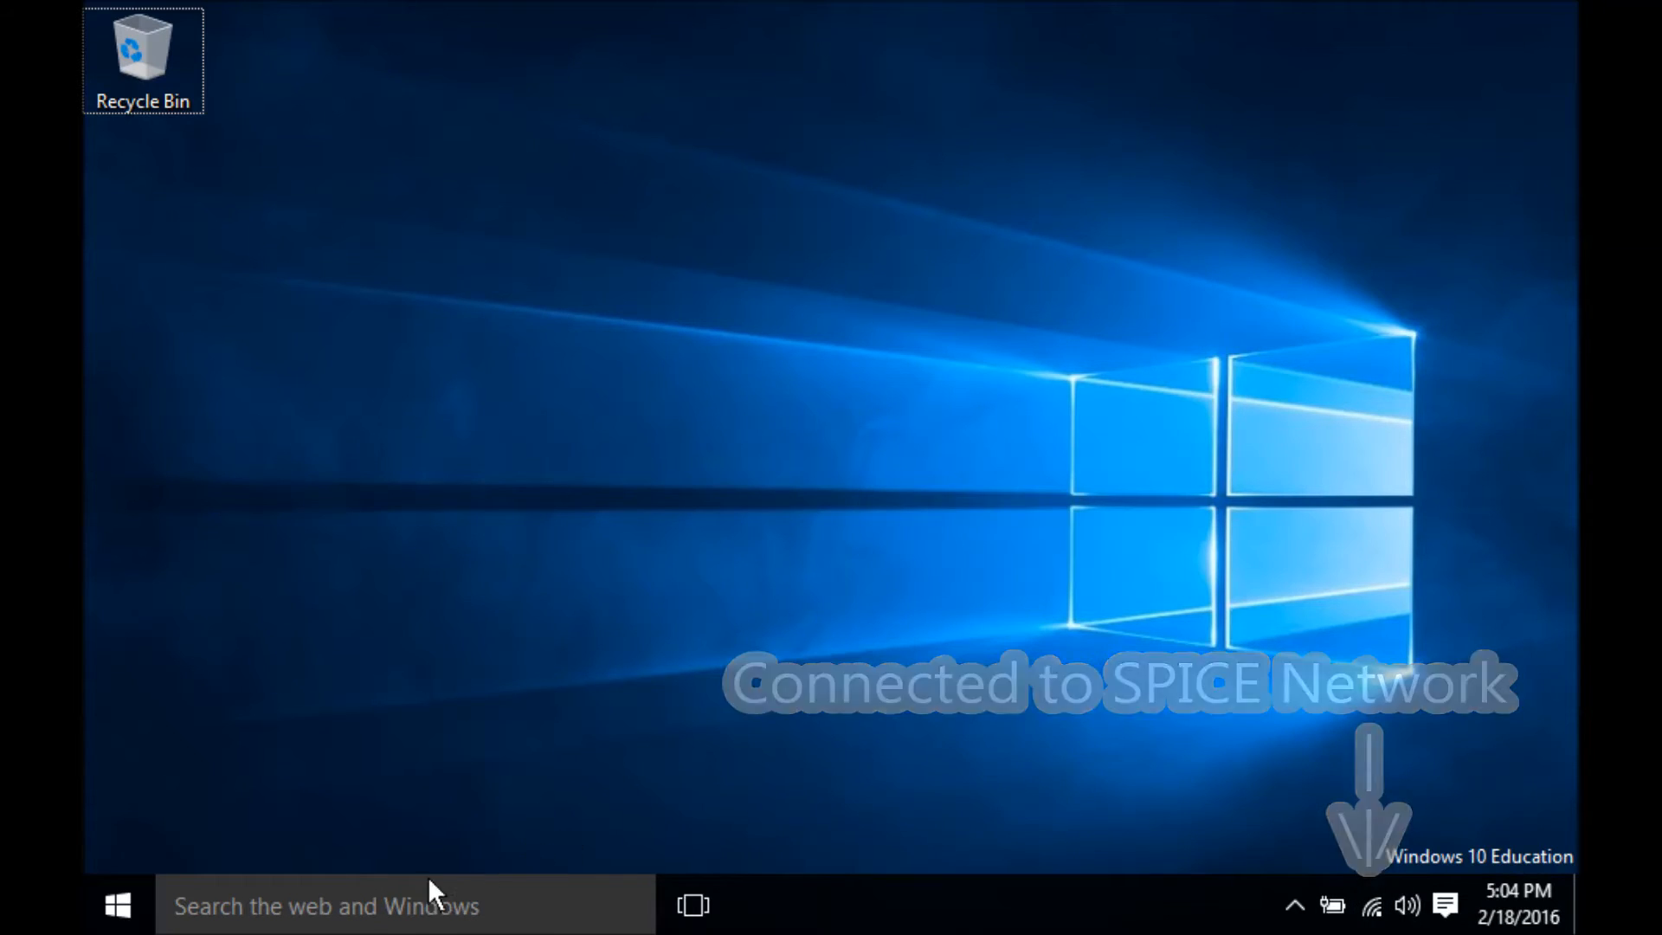
Step: Run the server path \\ssdps640.student.sp.edu.sg\ to bring up its sign-in prompt
key(win+r)
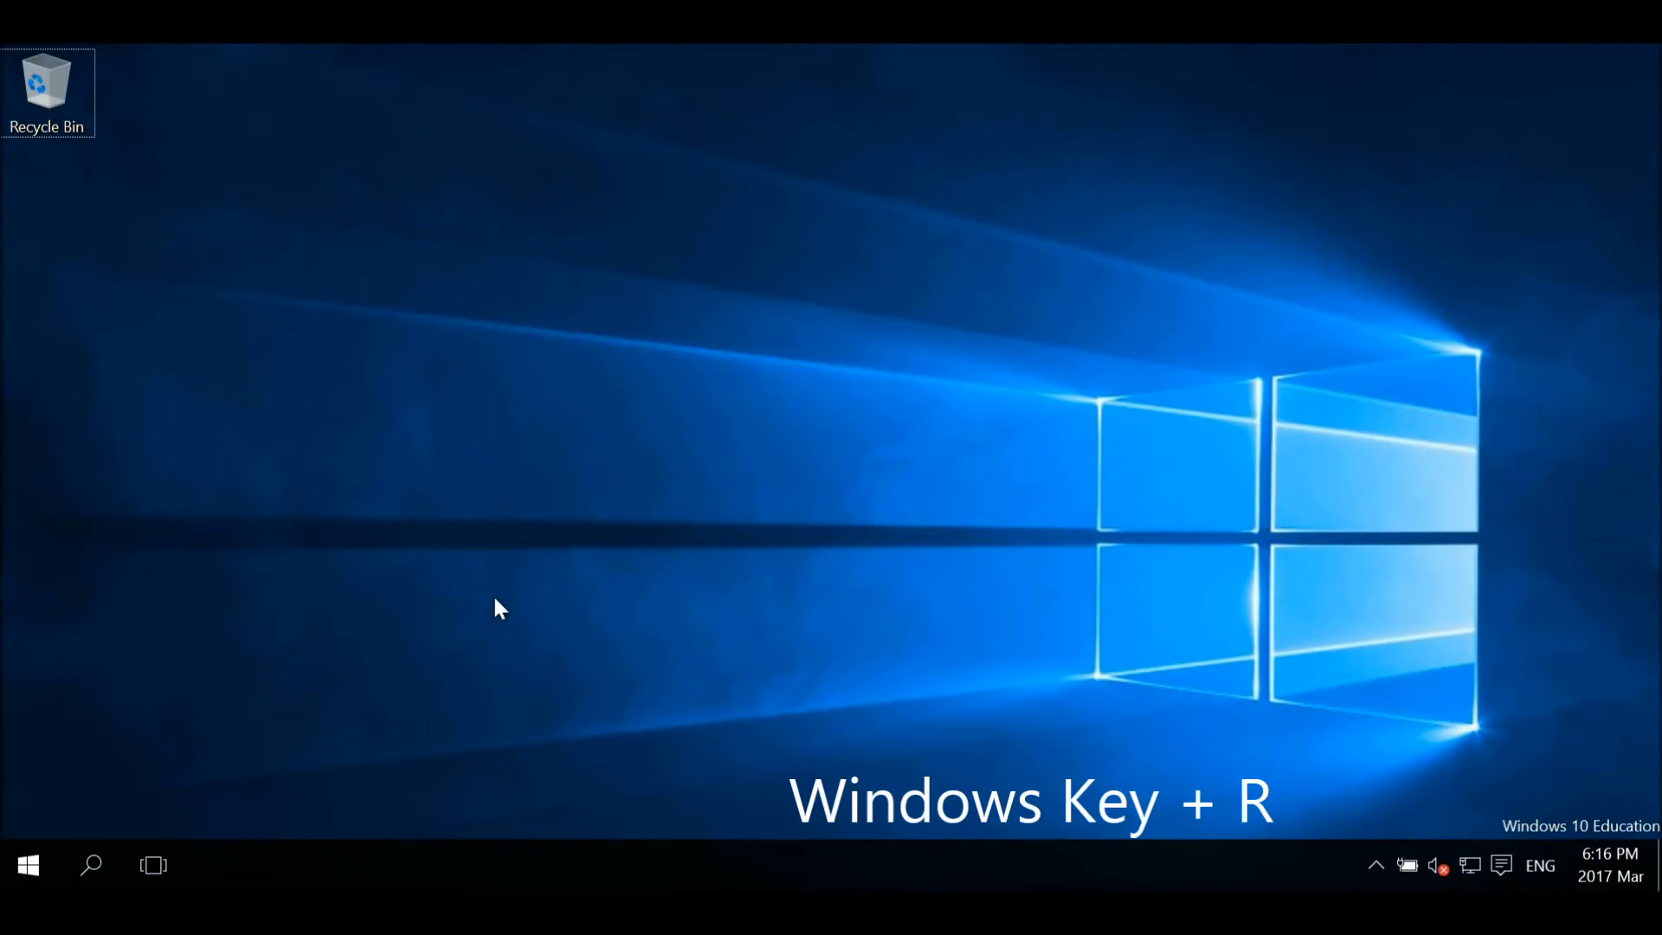
key(Win+r)
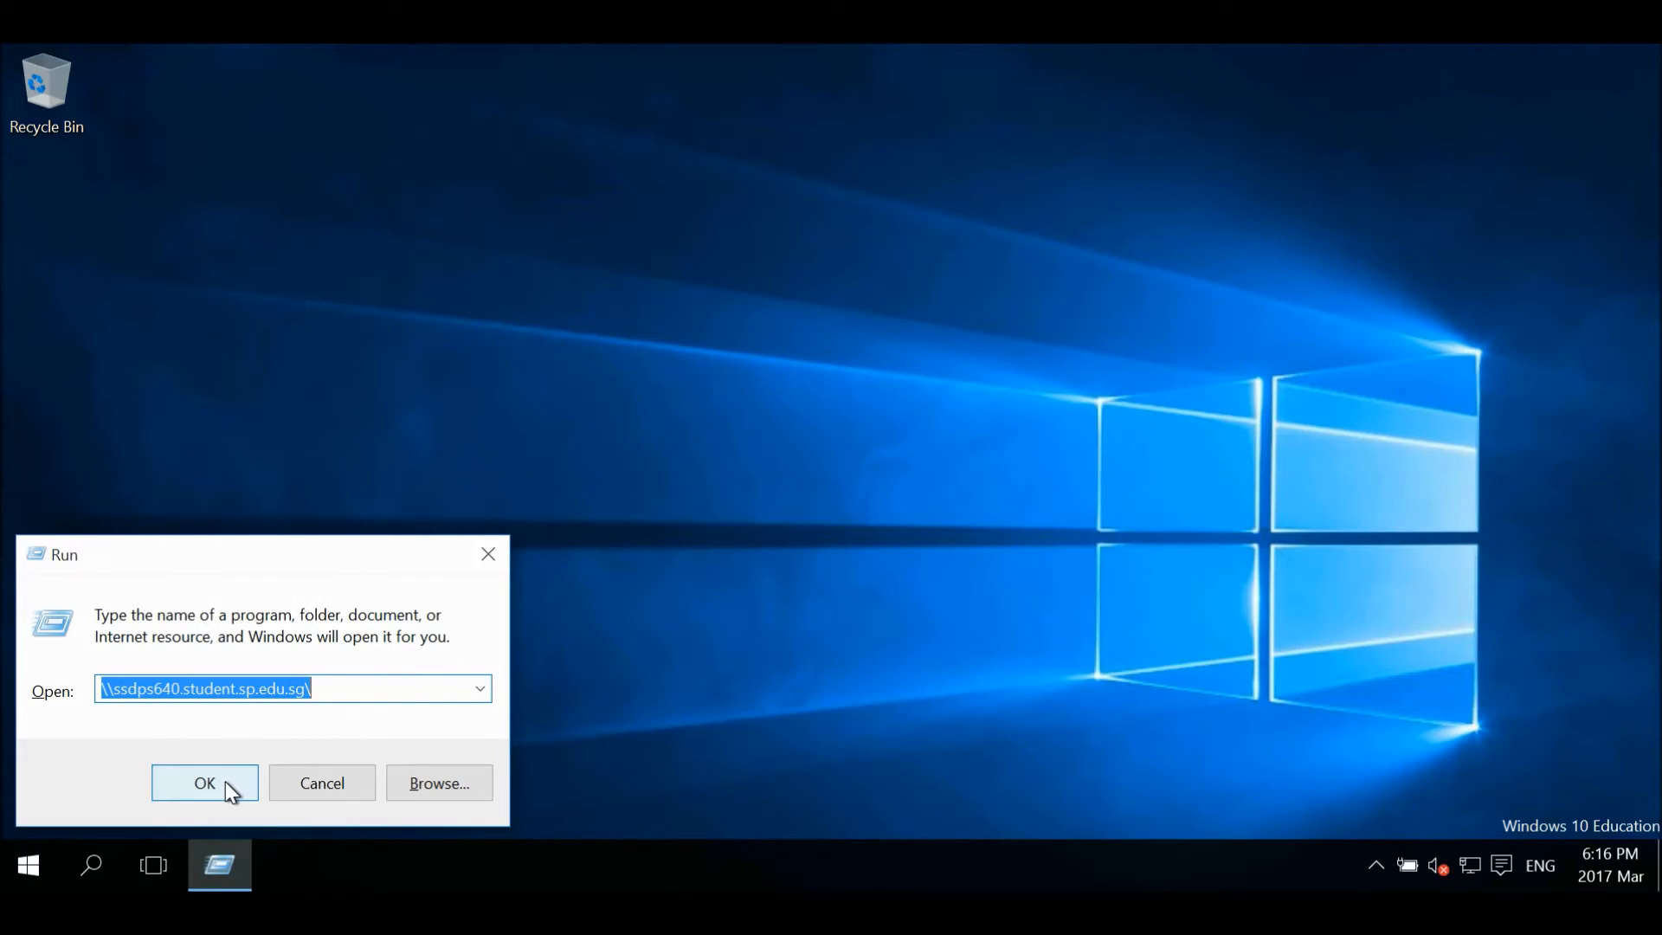
click(204, 783)
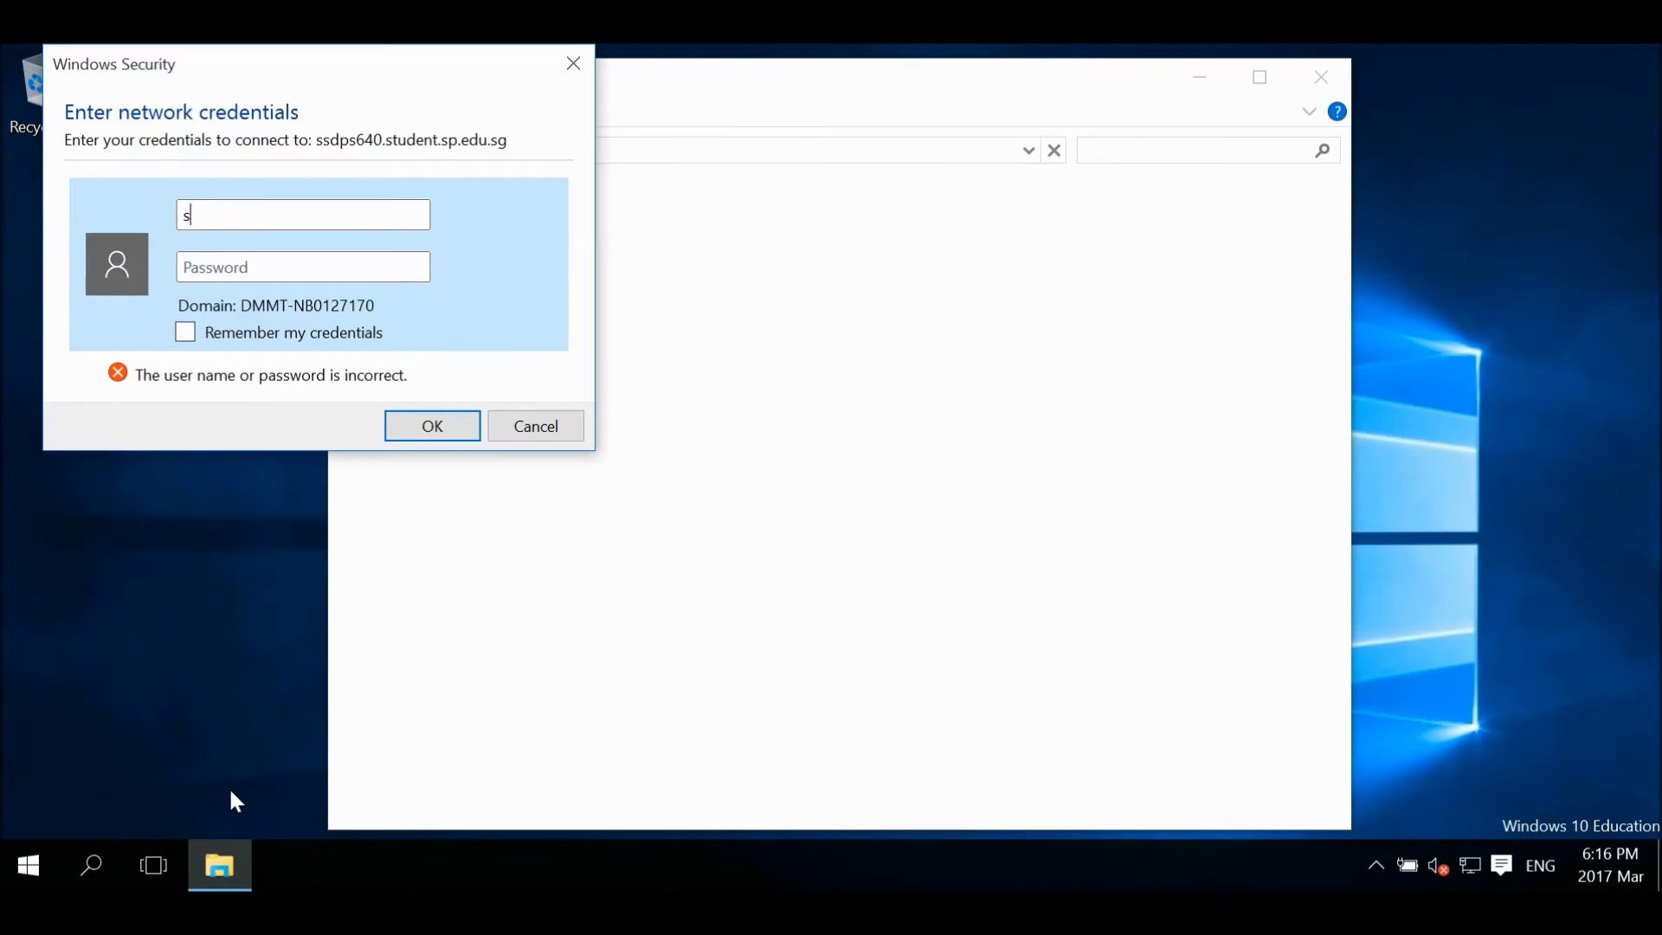
Step: Enter the student account credentials, tick Remember my credentials, and connect to the server
text(tudent\p0127170)
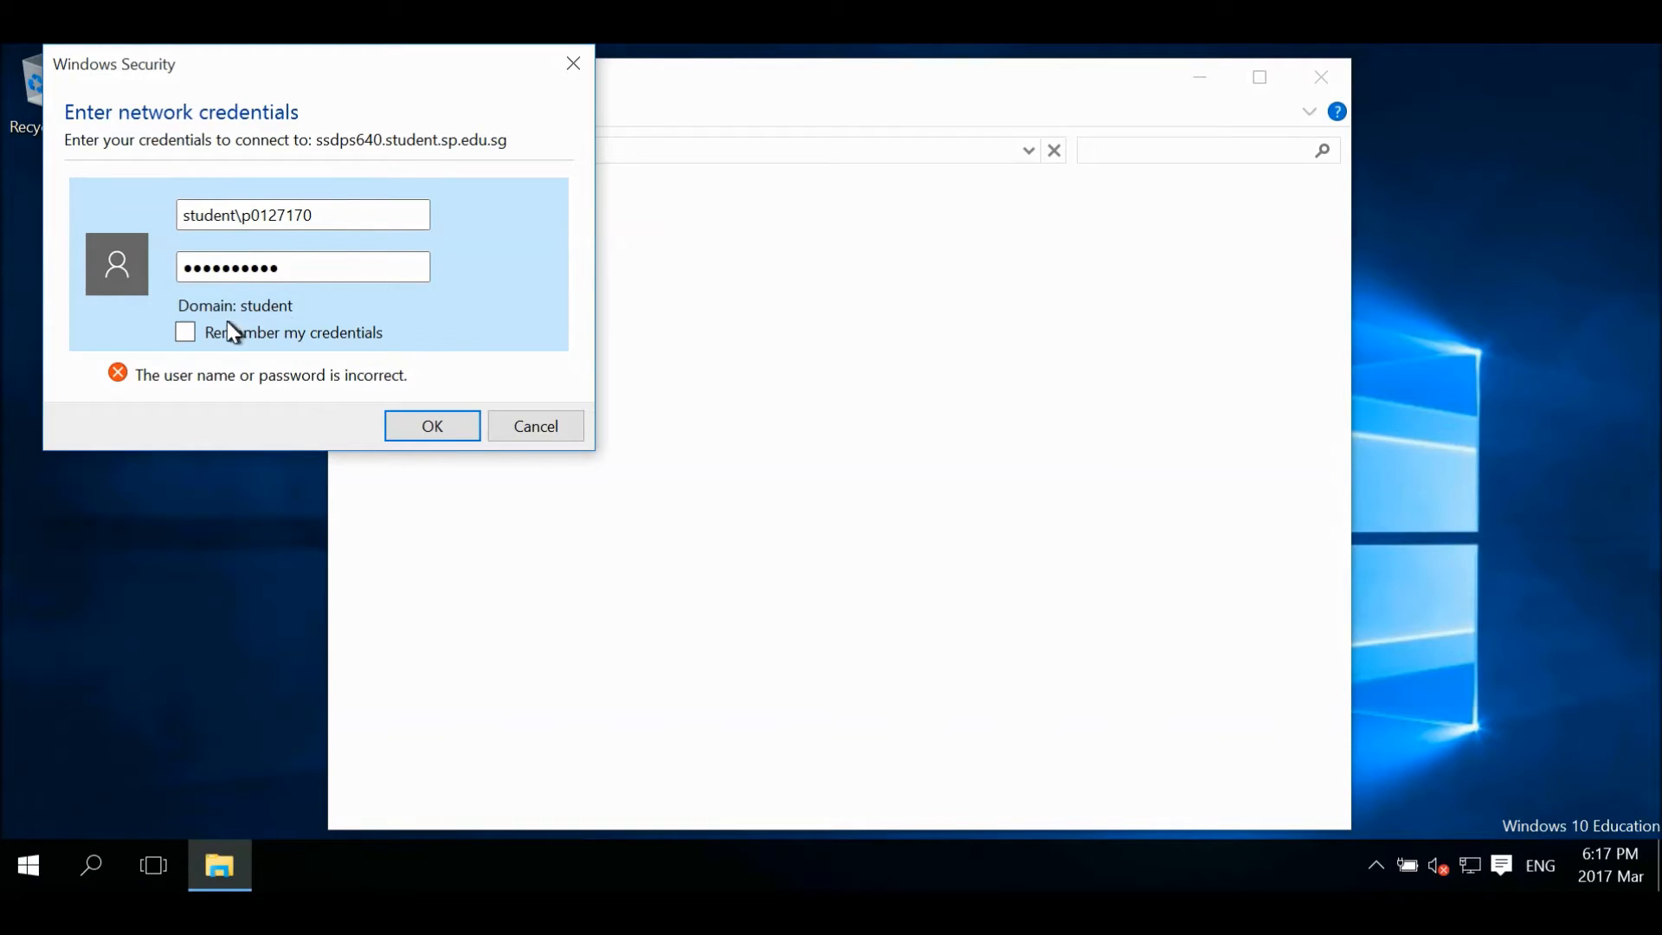
click(184, 331)
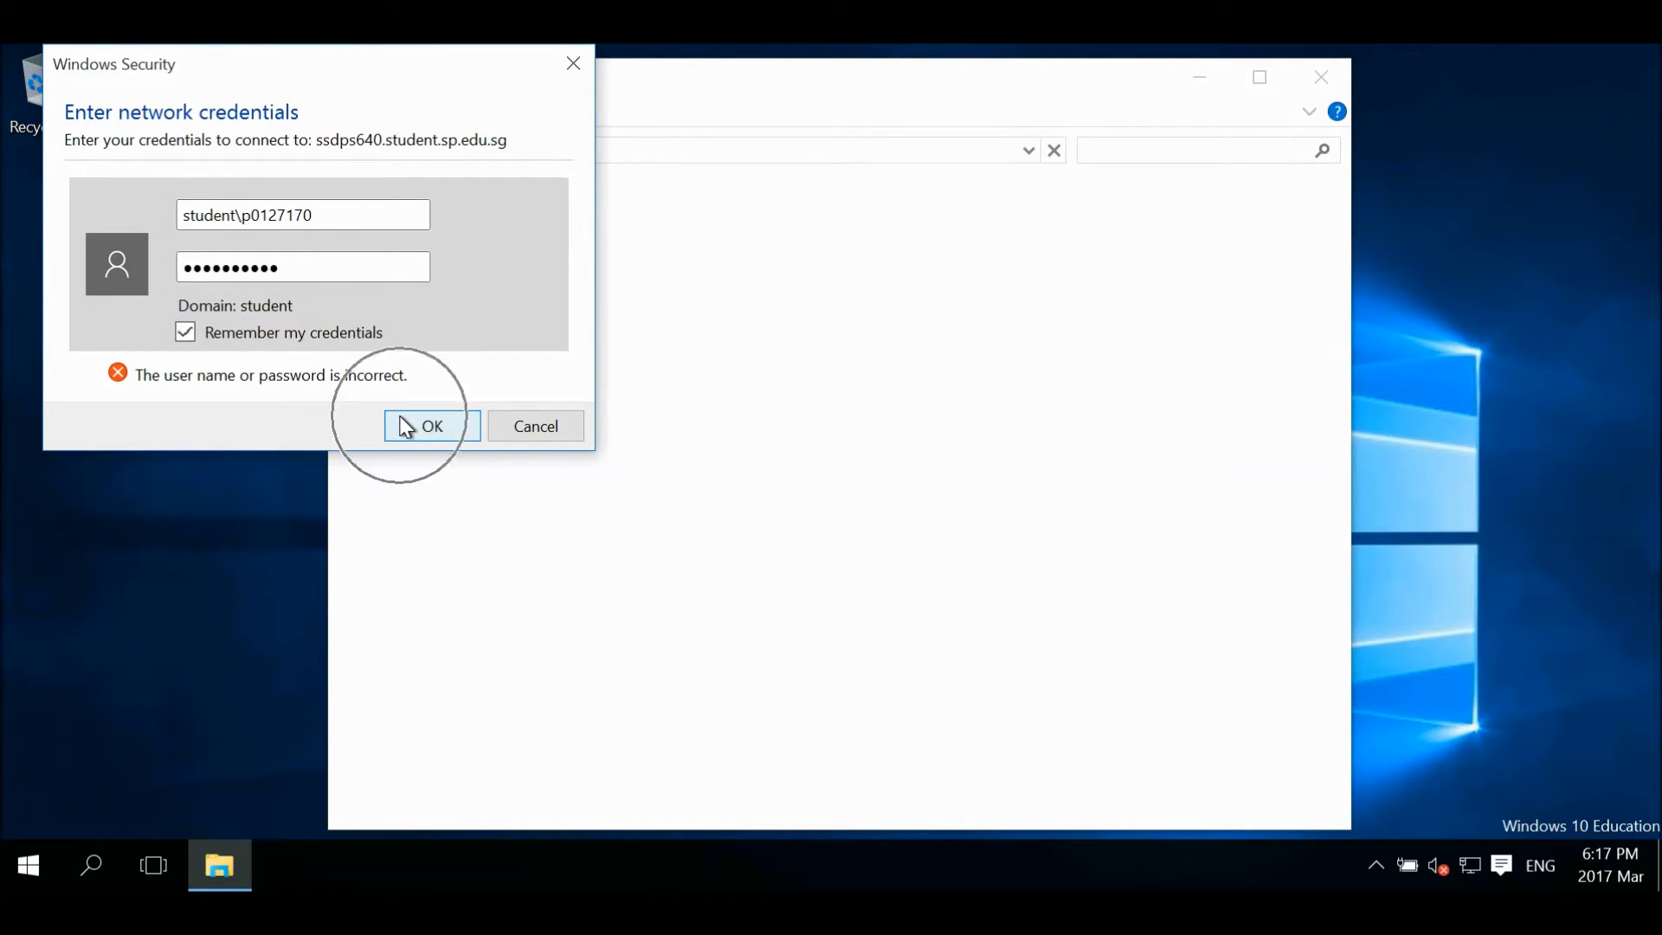
click(430, 425)
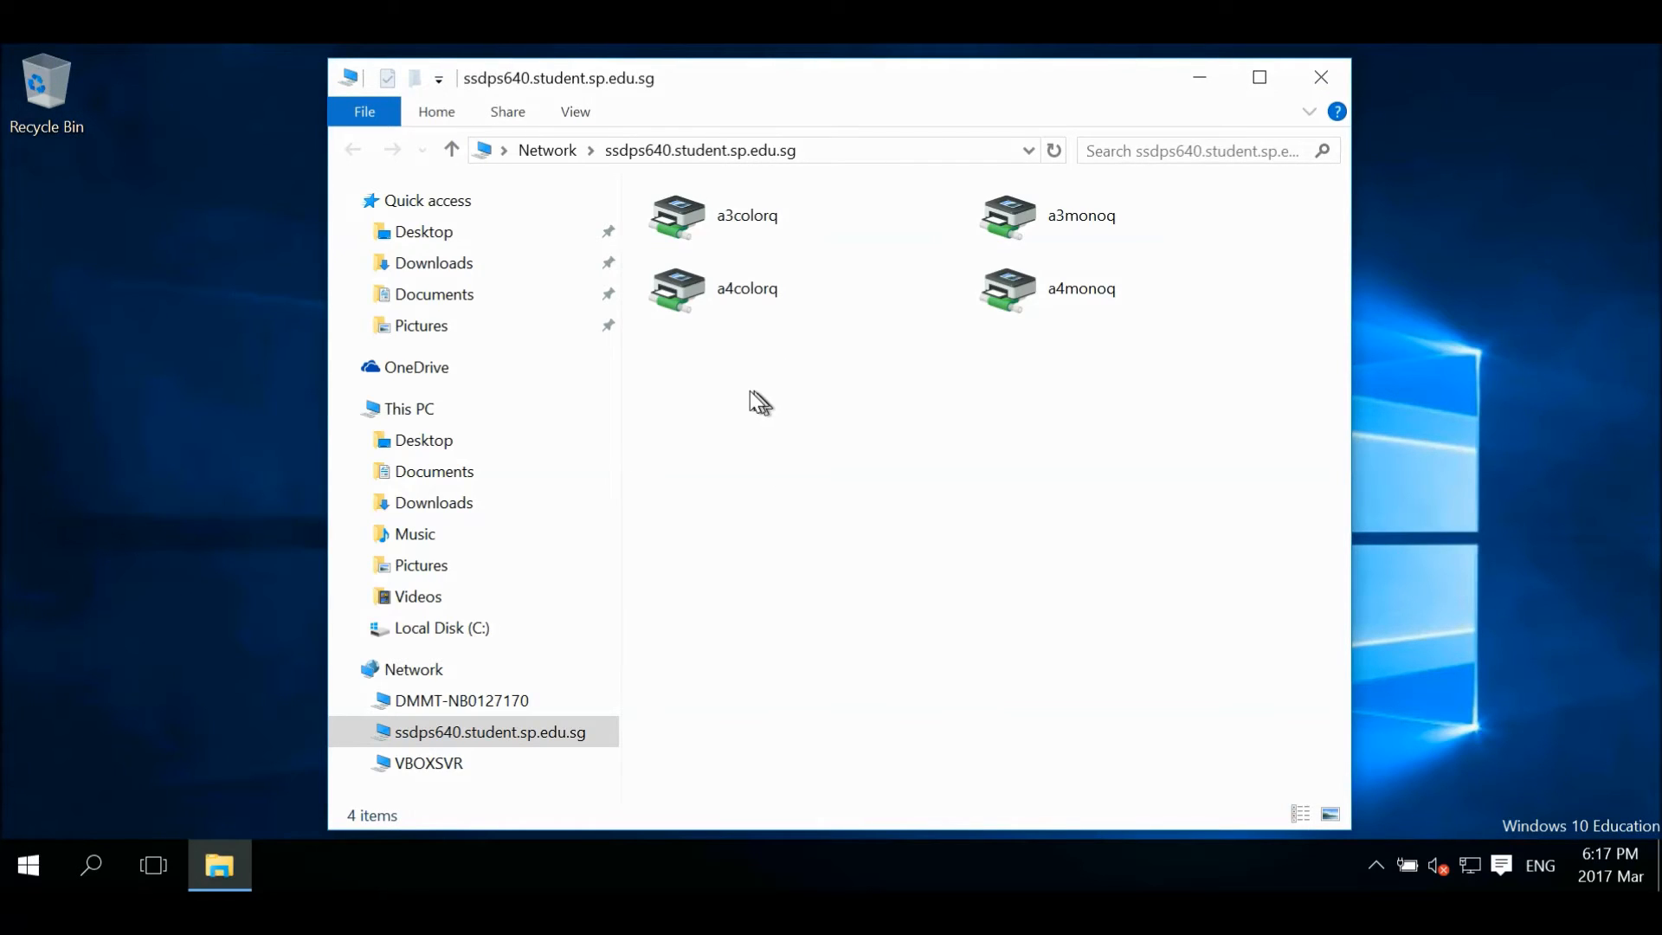
mouse_move(738, 404)
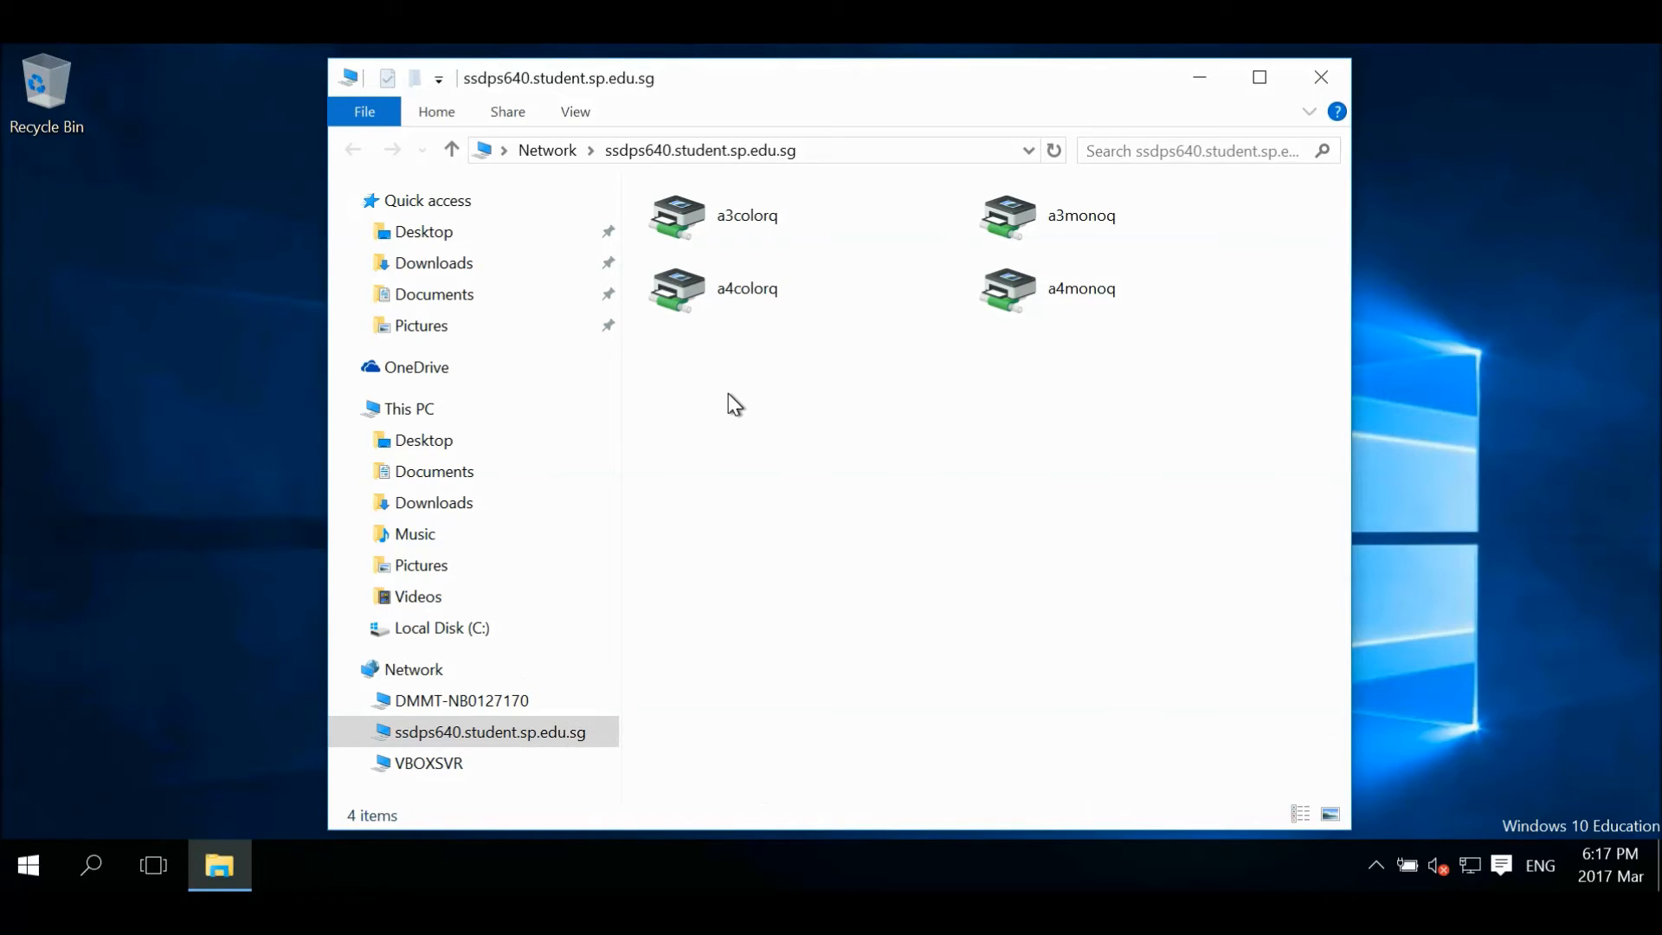
Step: Select all four shared printers on the server and connect to them
drag(735, 402, 1038, 238)
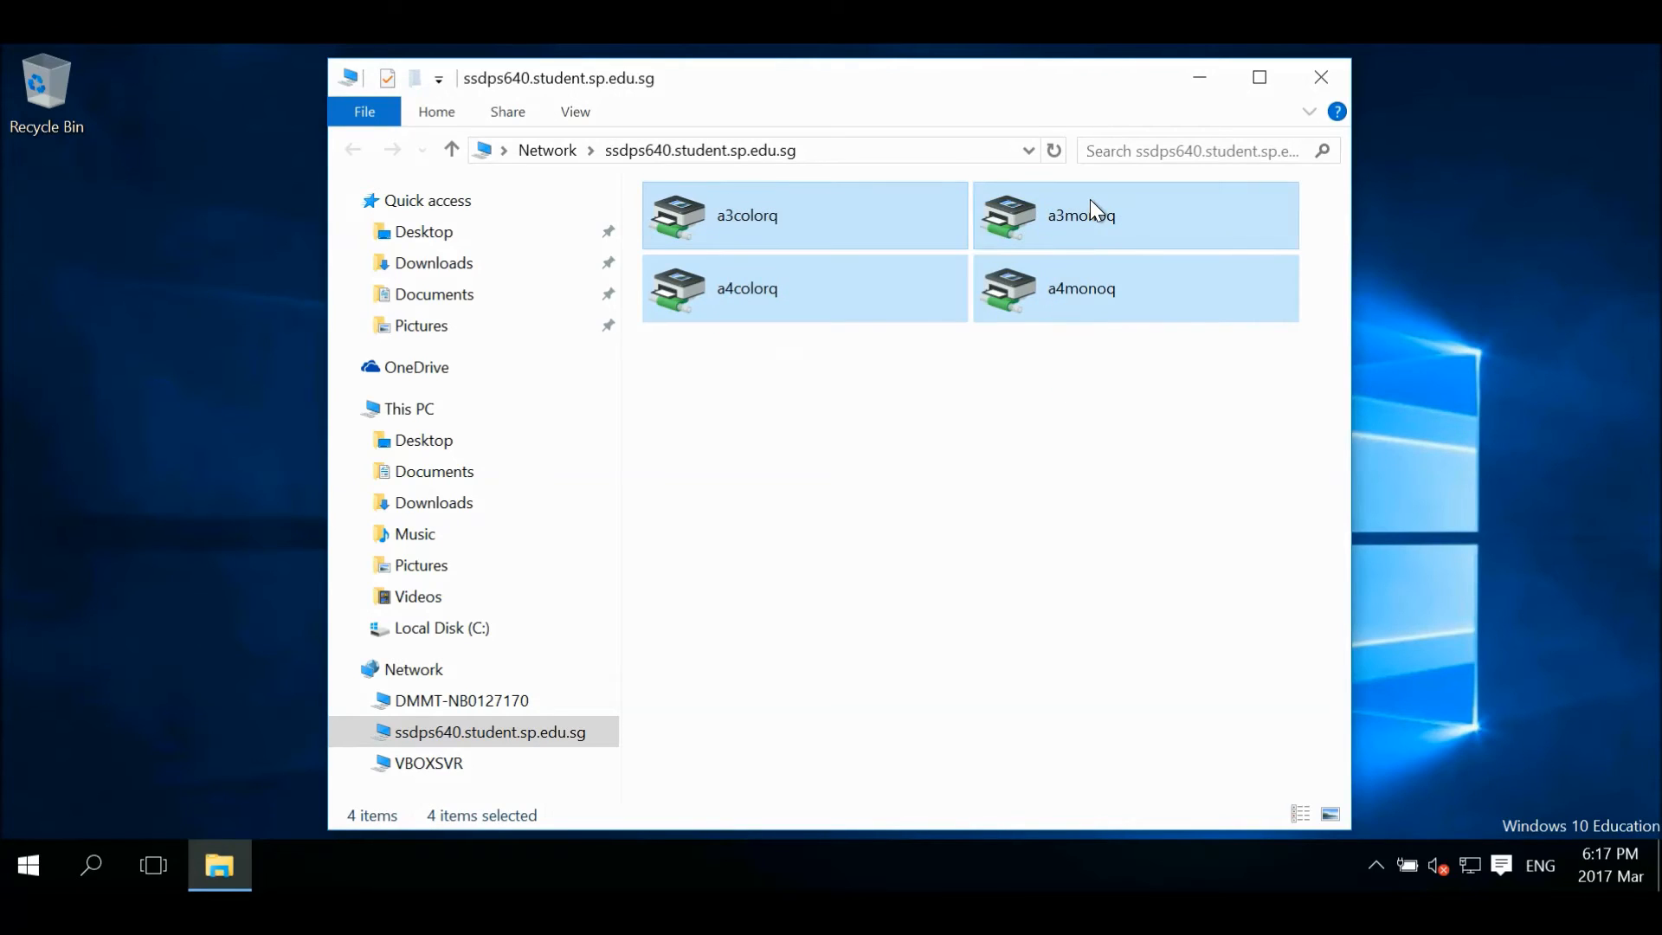
mouse_move(1151, 237)
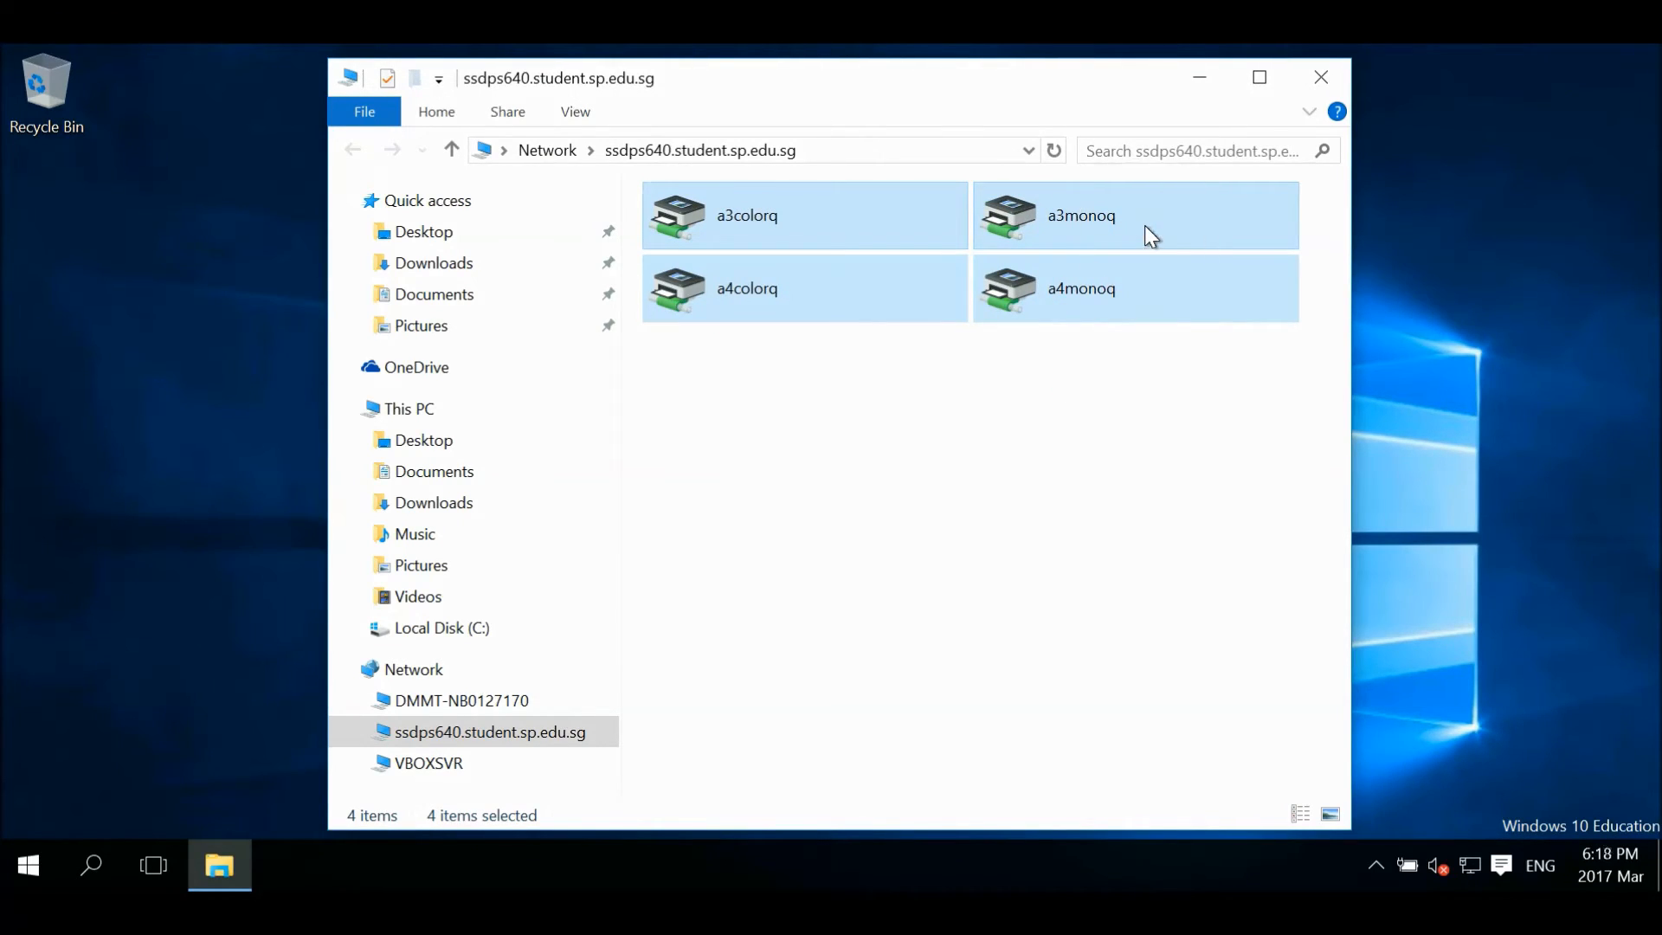
right_click(1082, 215)
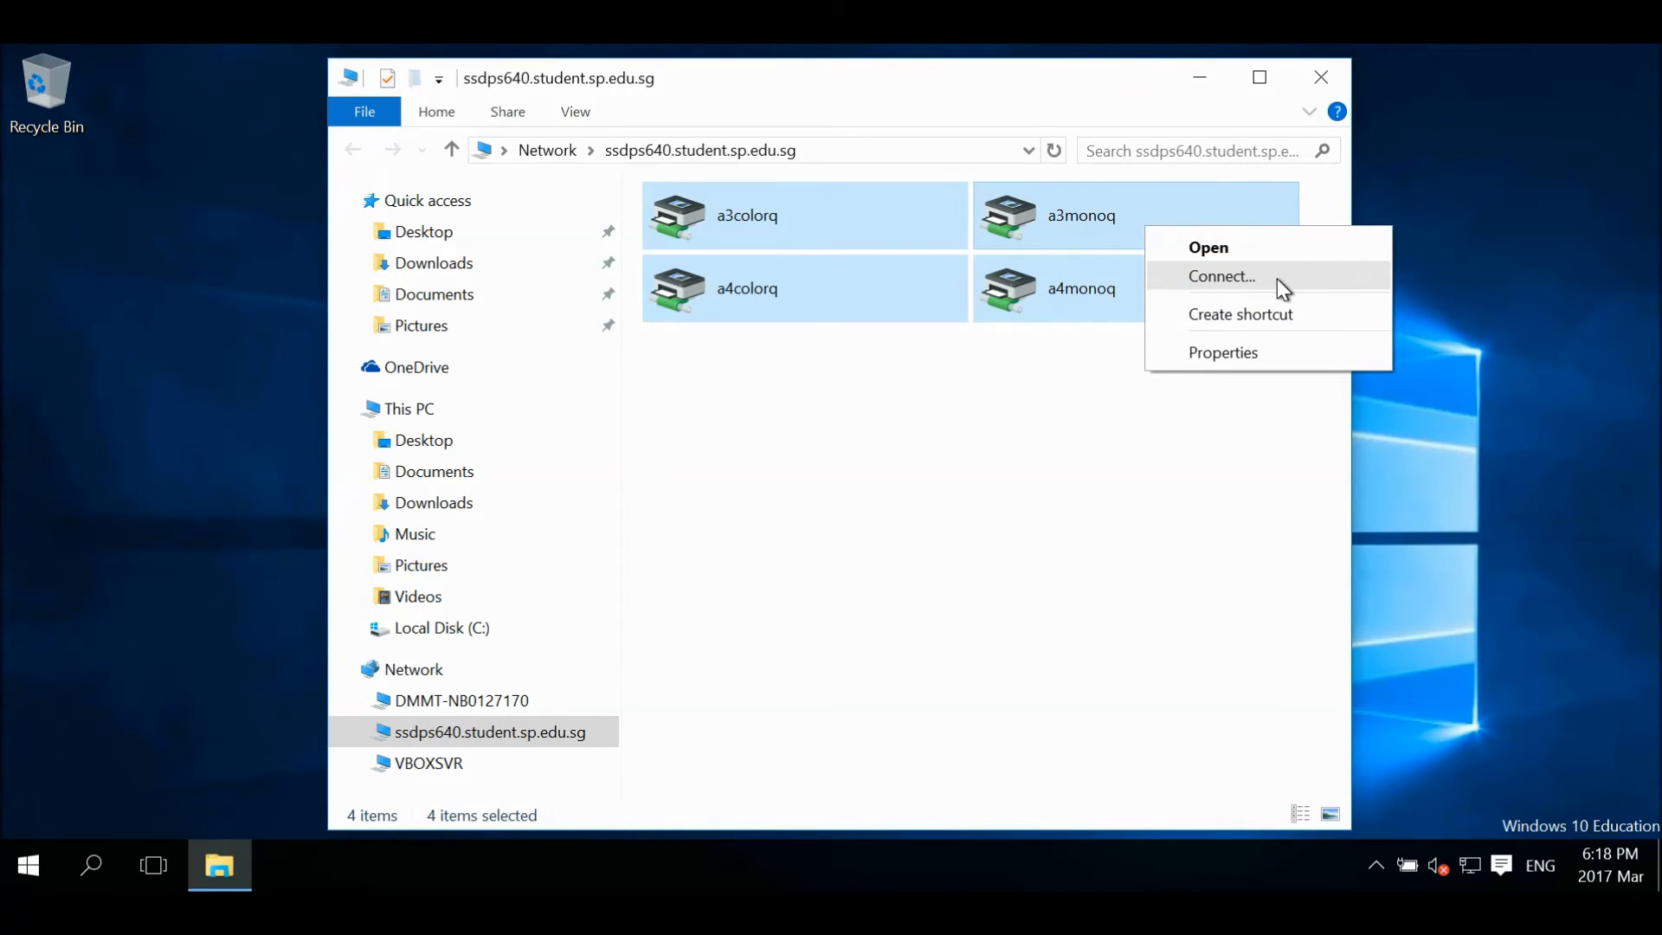
click(1221, 275)
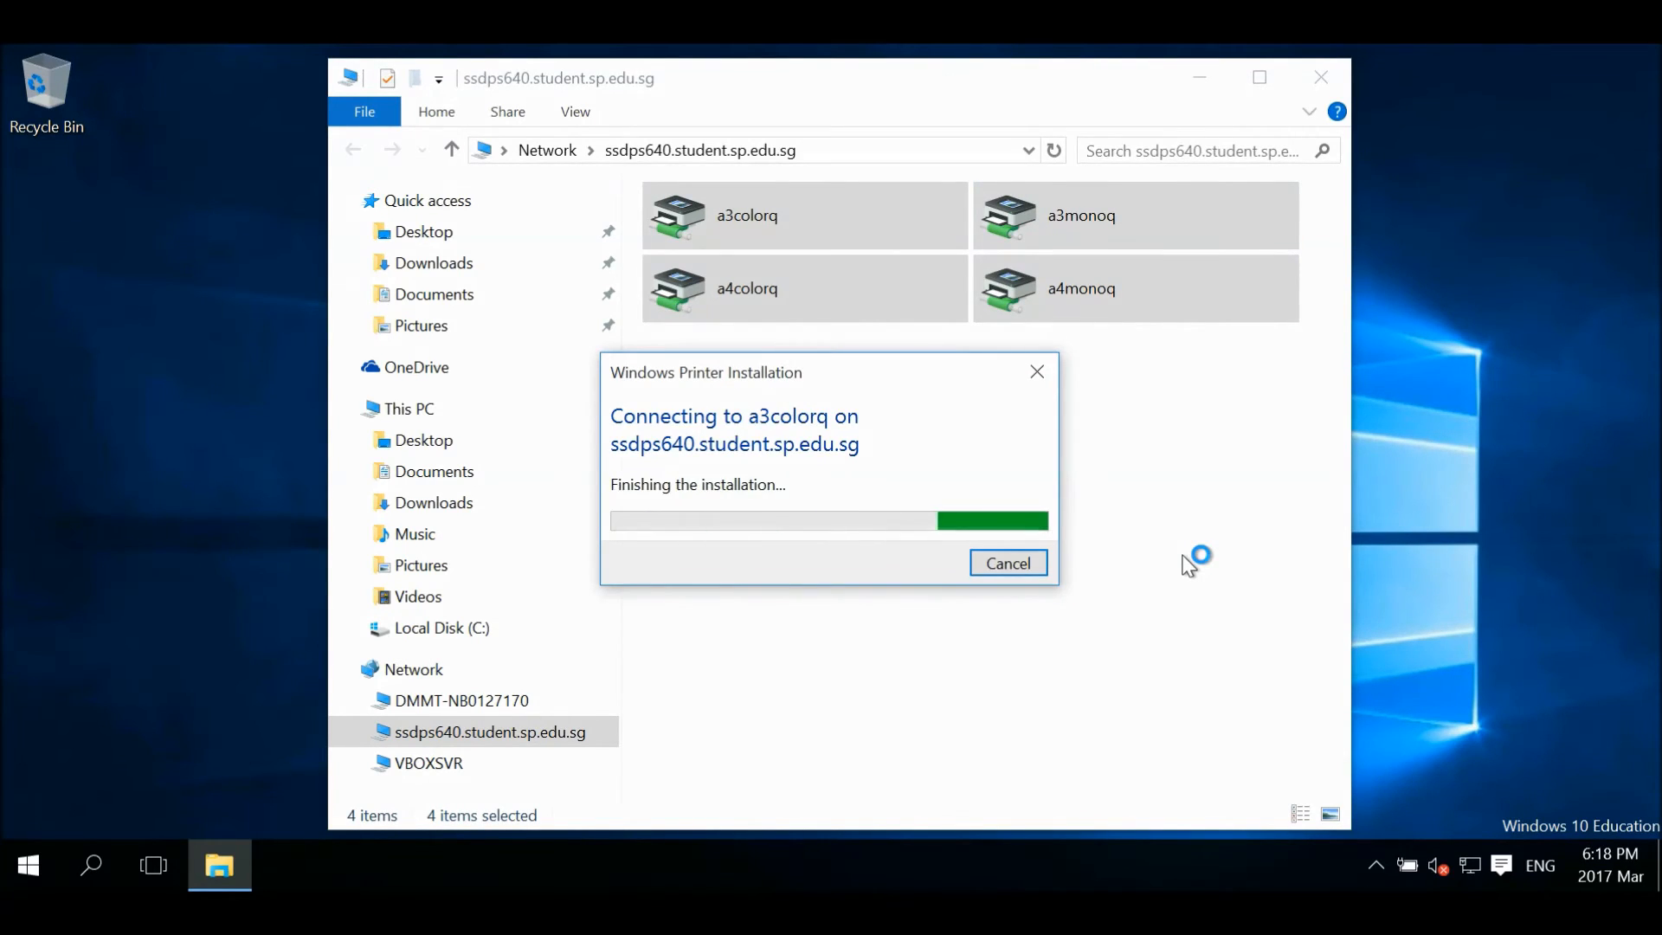
Step: Open a blank Notepad window and bring up its Print dialog
click(25, 865)
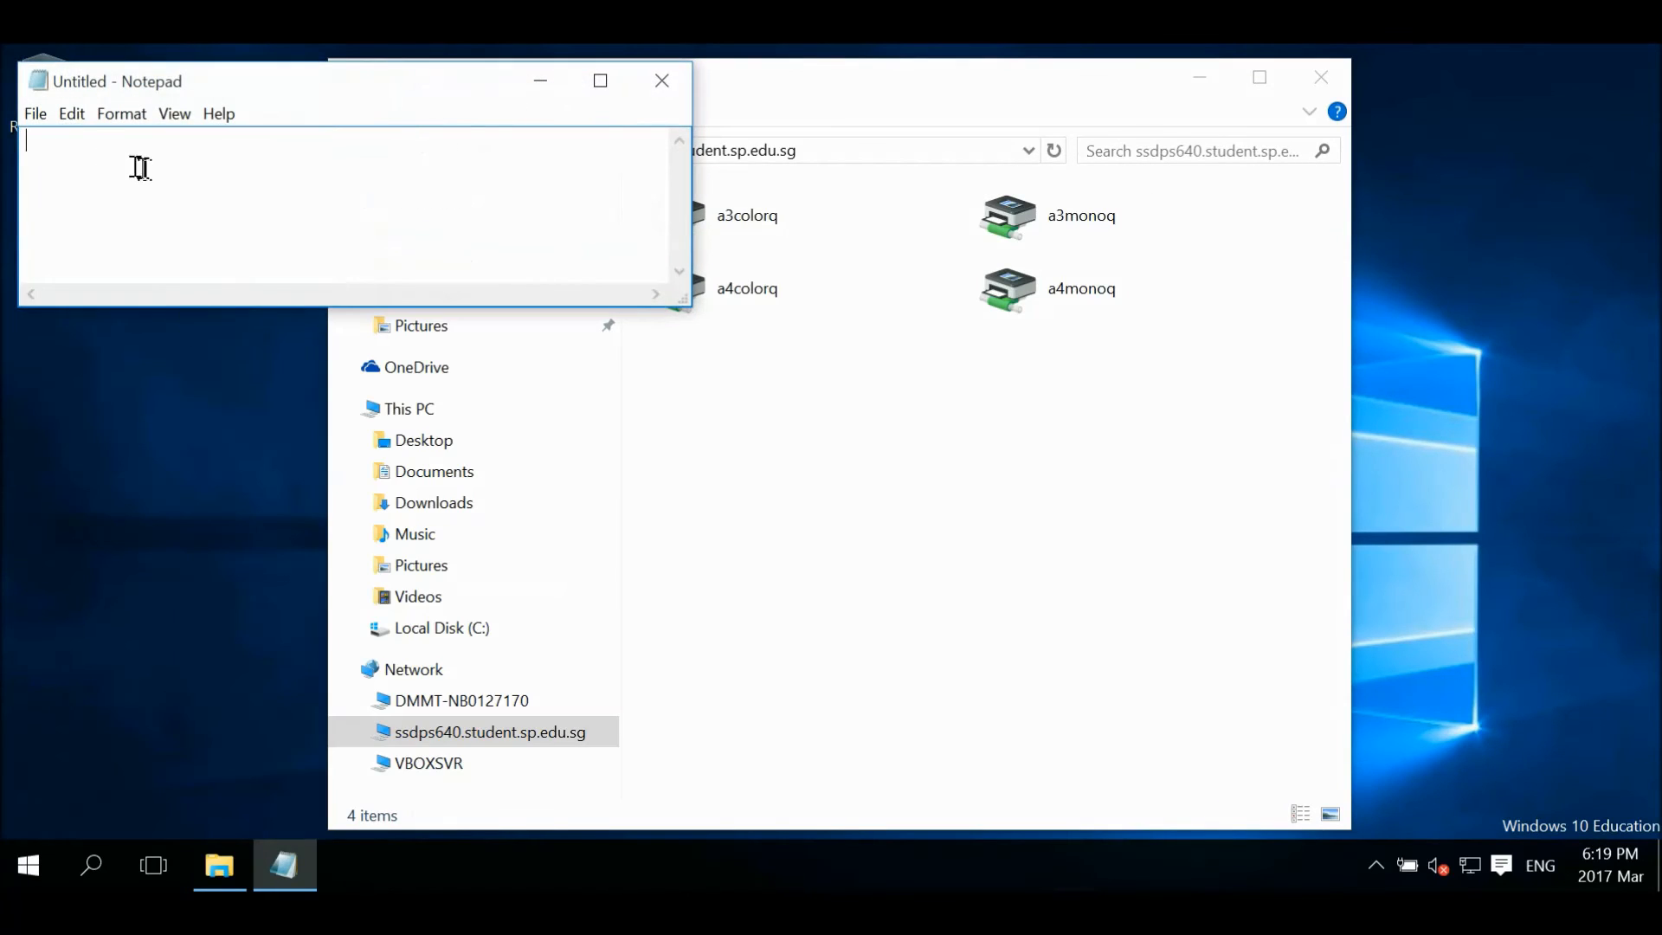
click(35, 113)
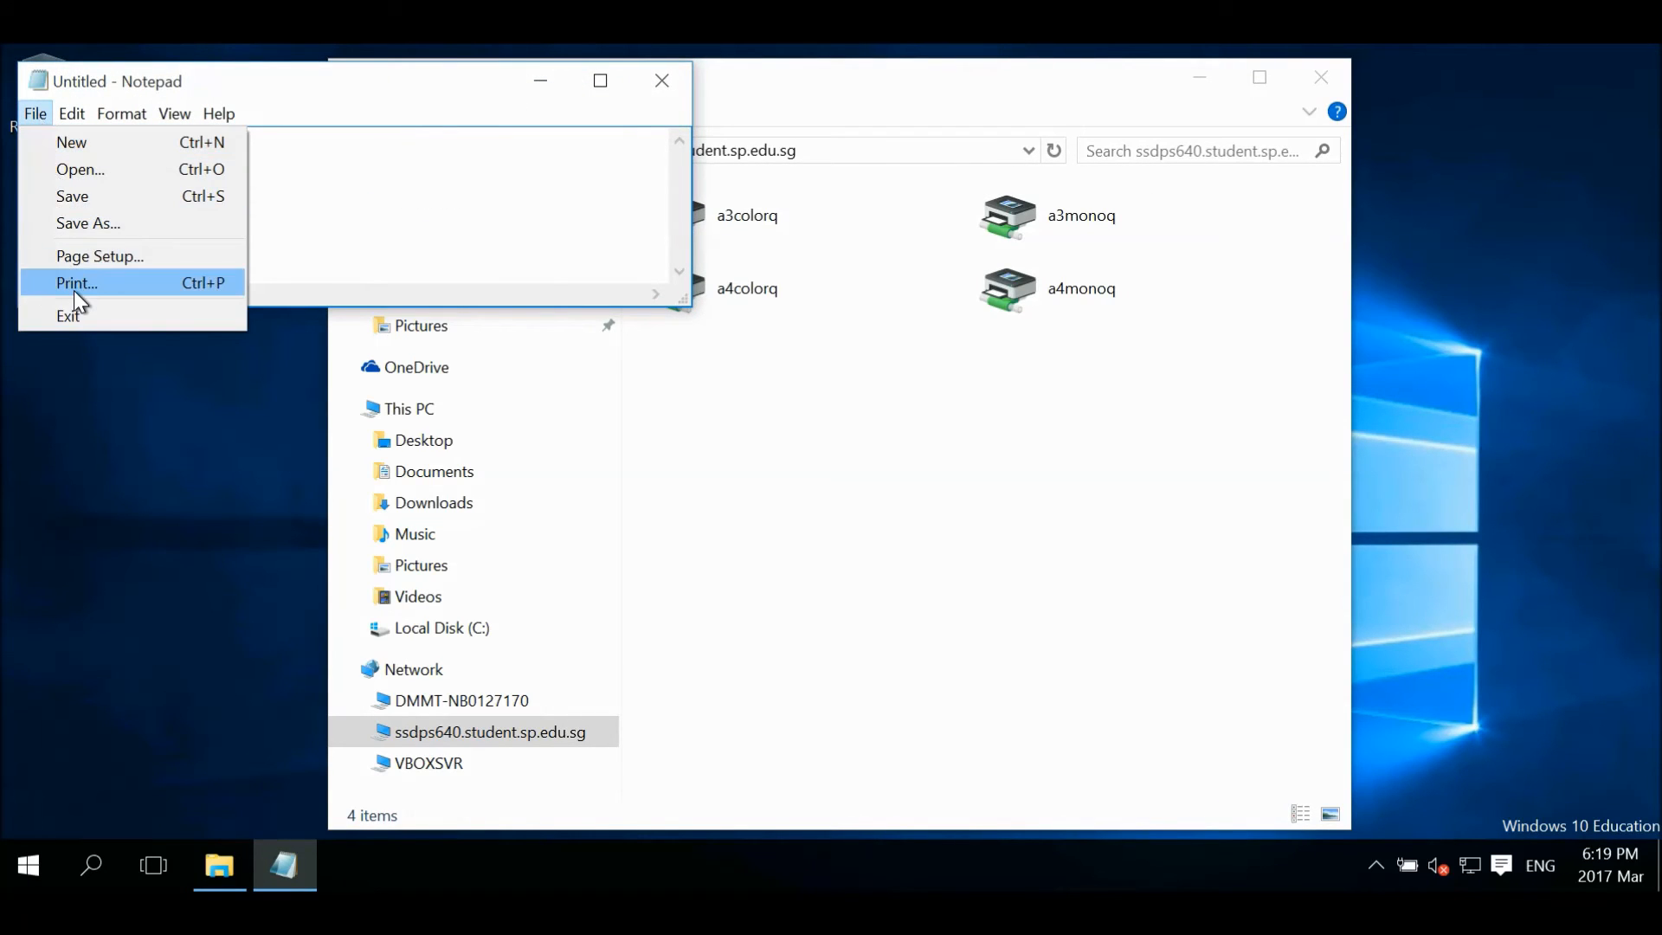
click(75, 283)
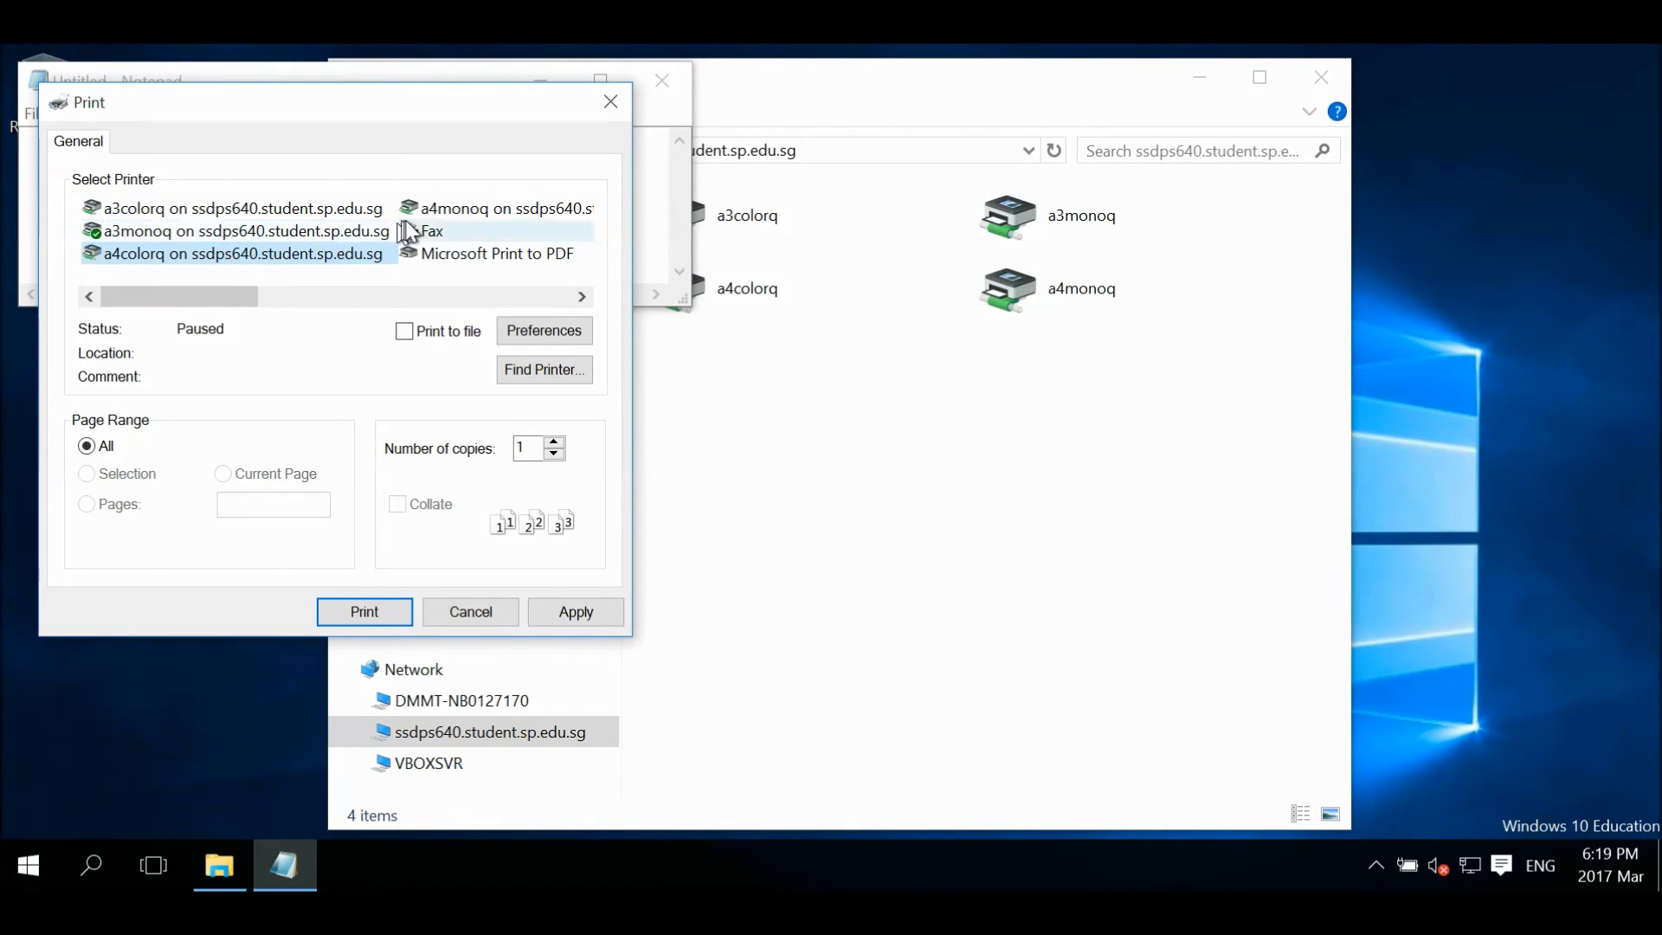
Step: Select the a4monoq printer and set its printing preferences paper size to A4
click(494, 208)
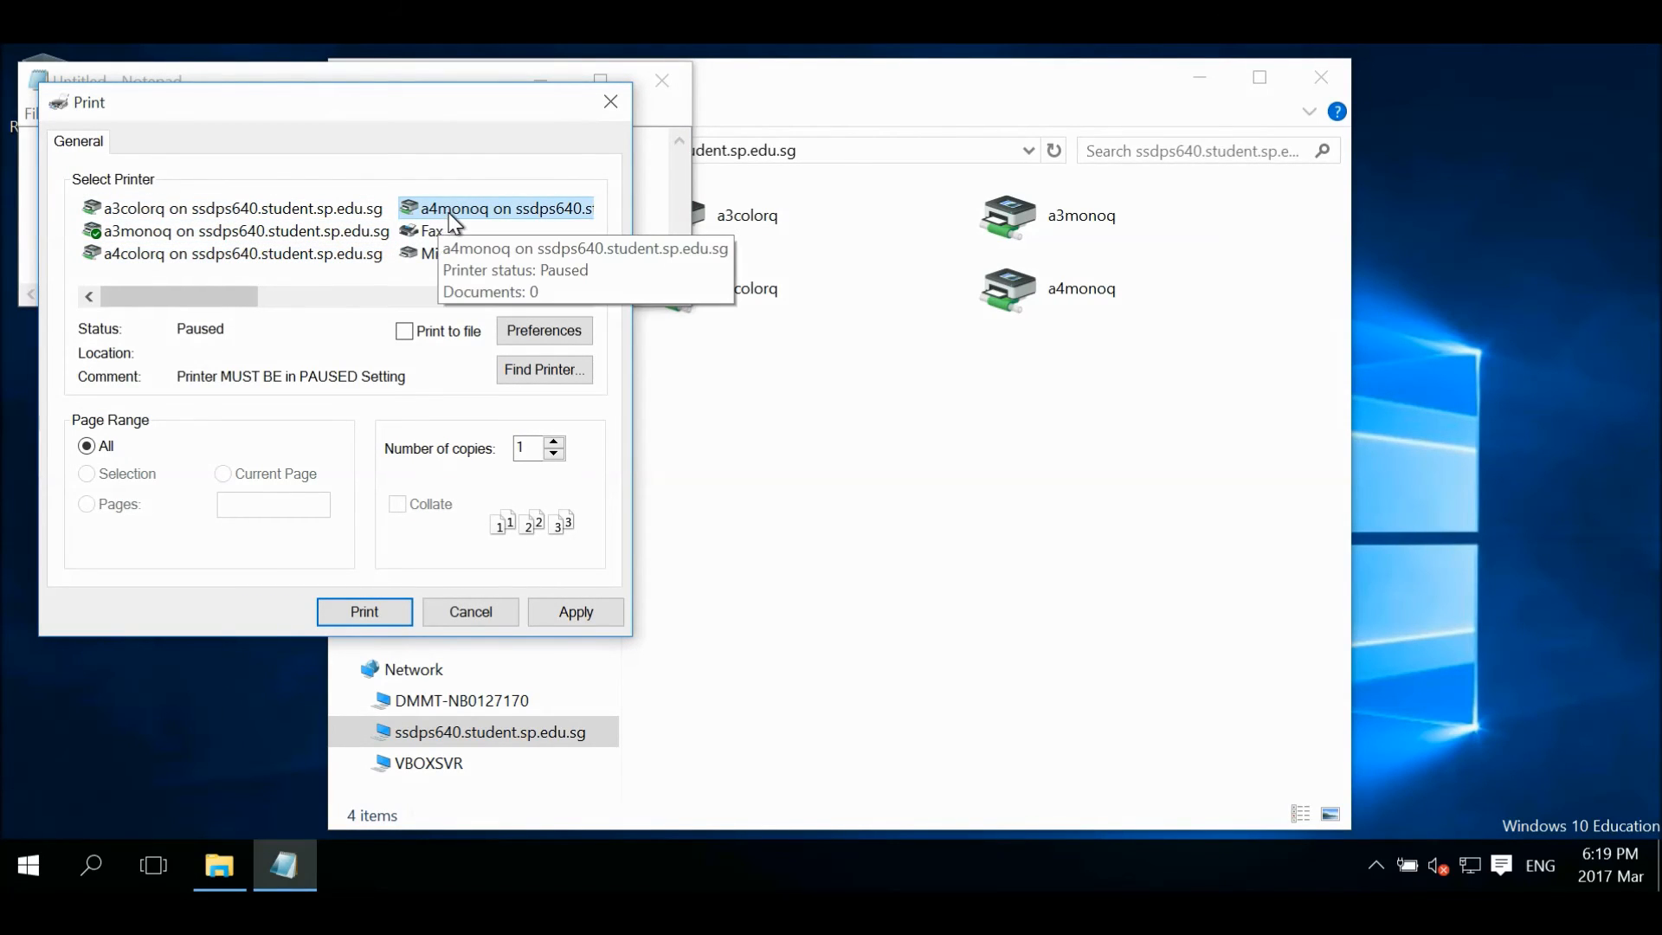
right_click(498, 208)
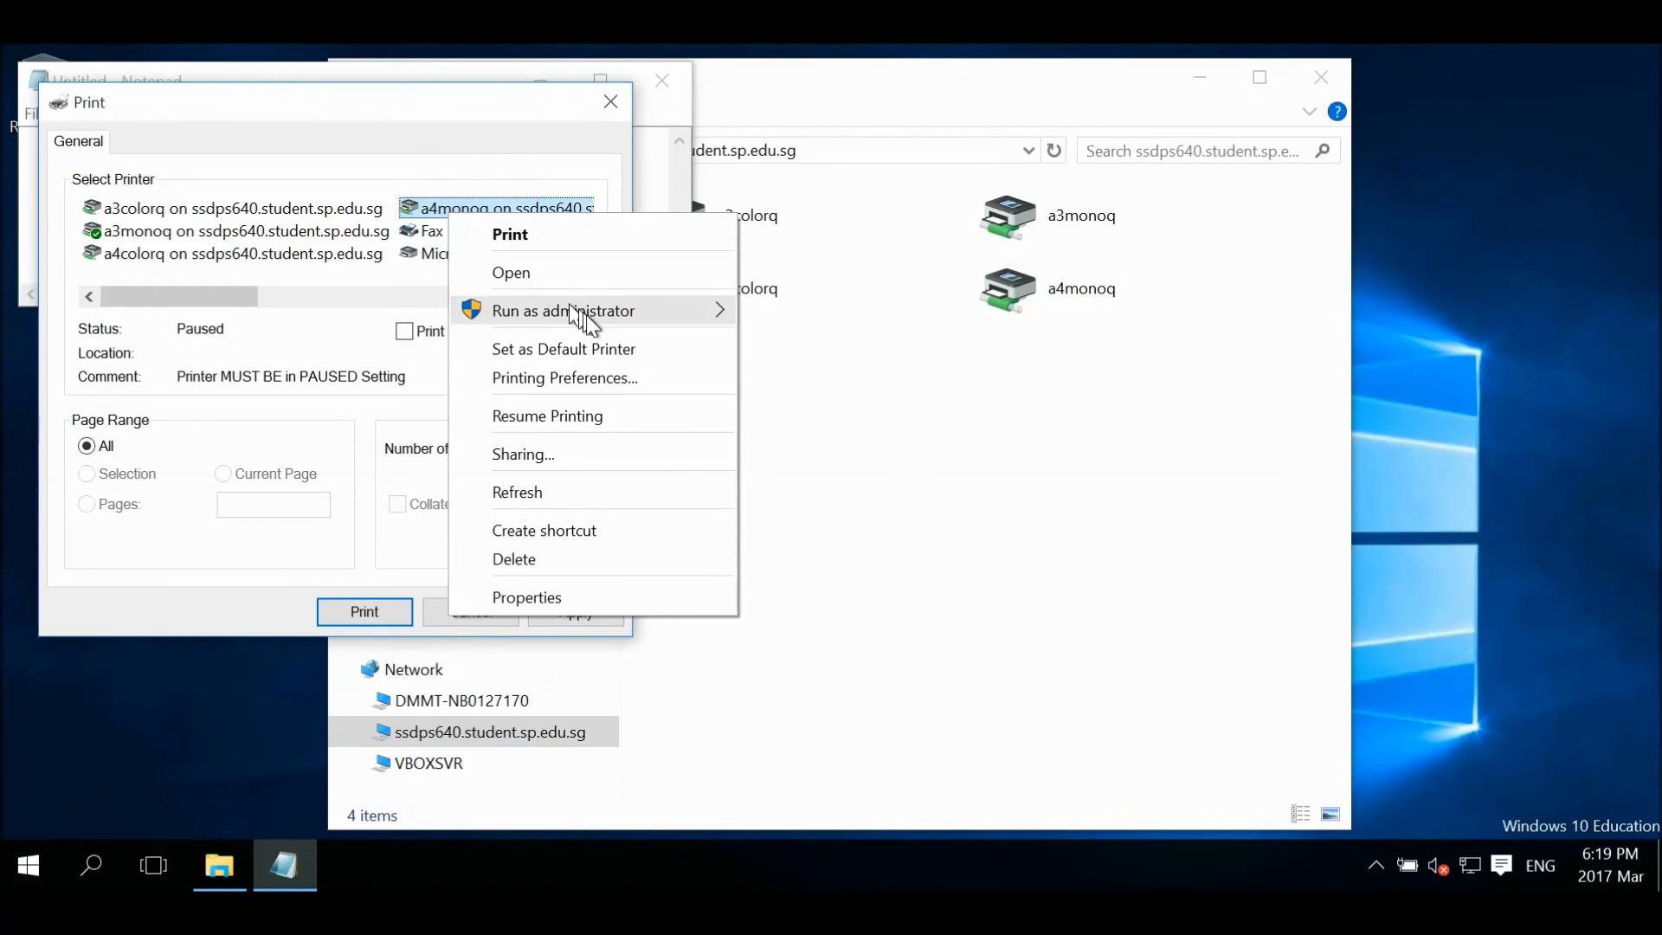
mouse_move(651, 349)
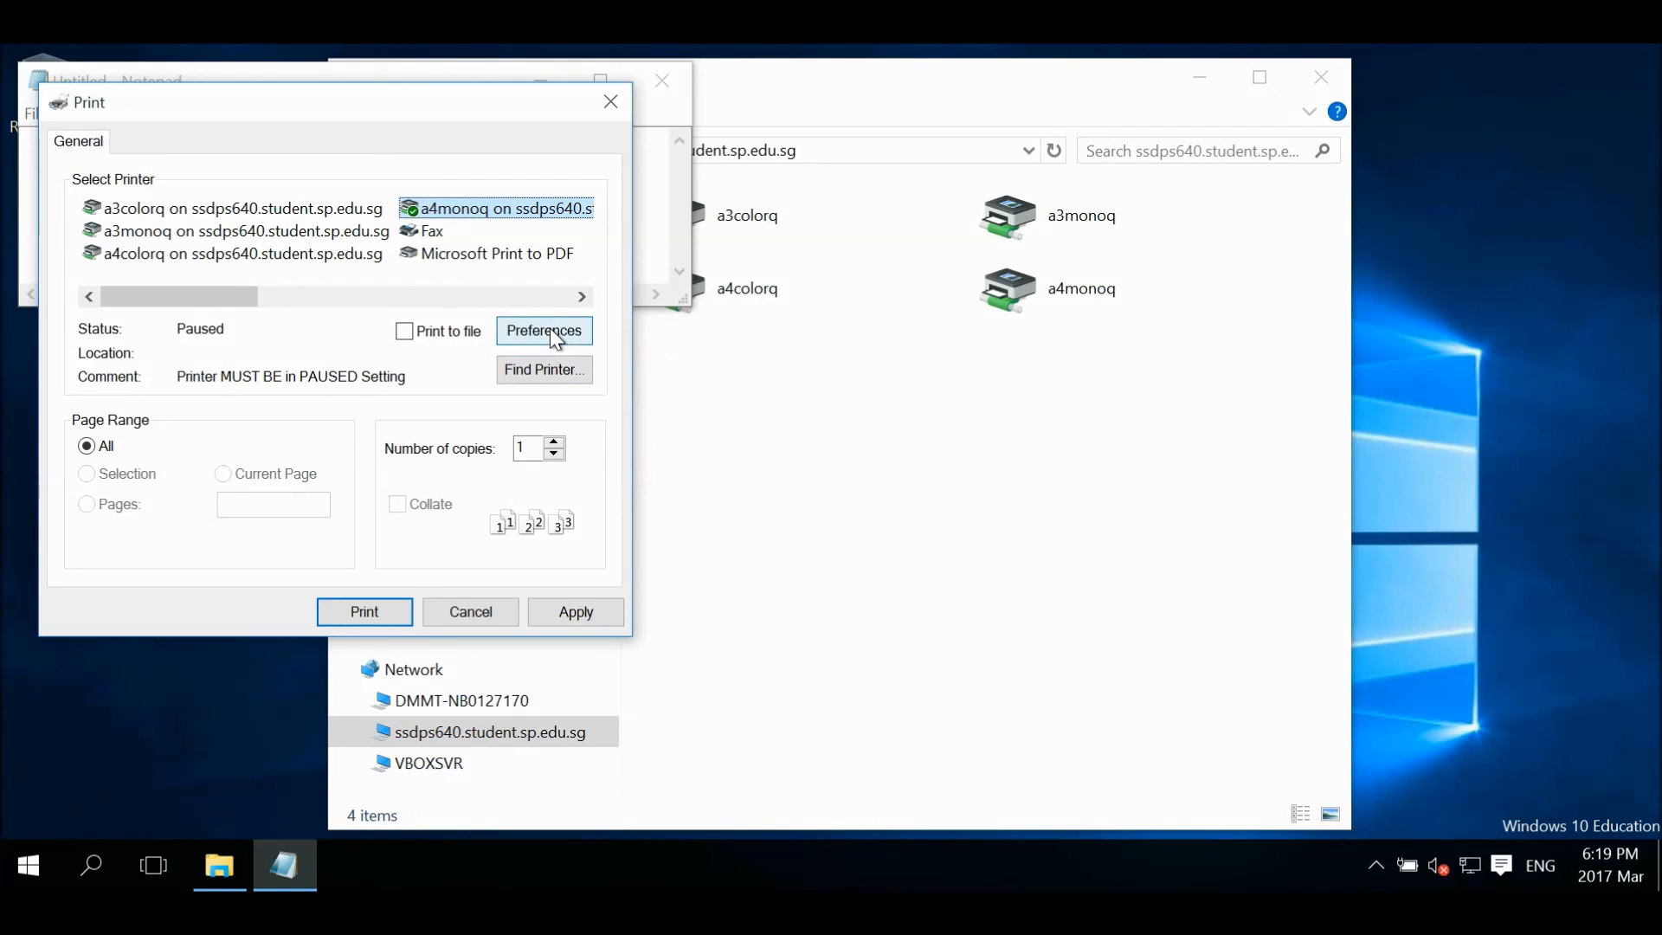
click(543, 330)
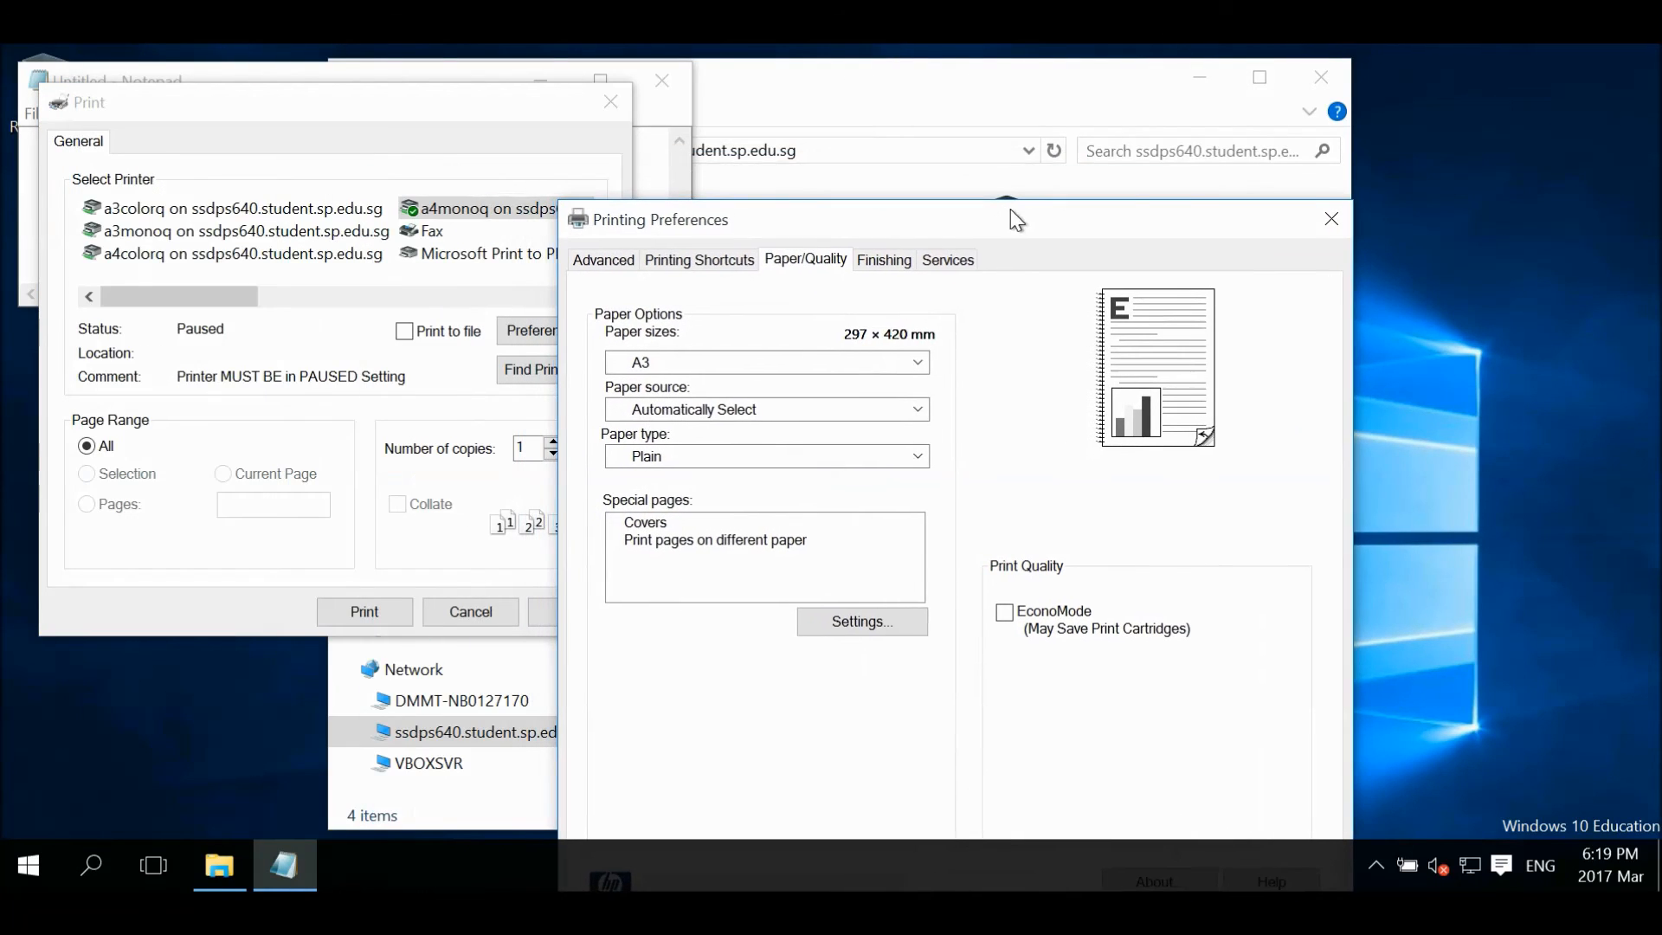
click(763, 362)
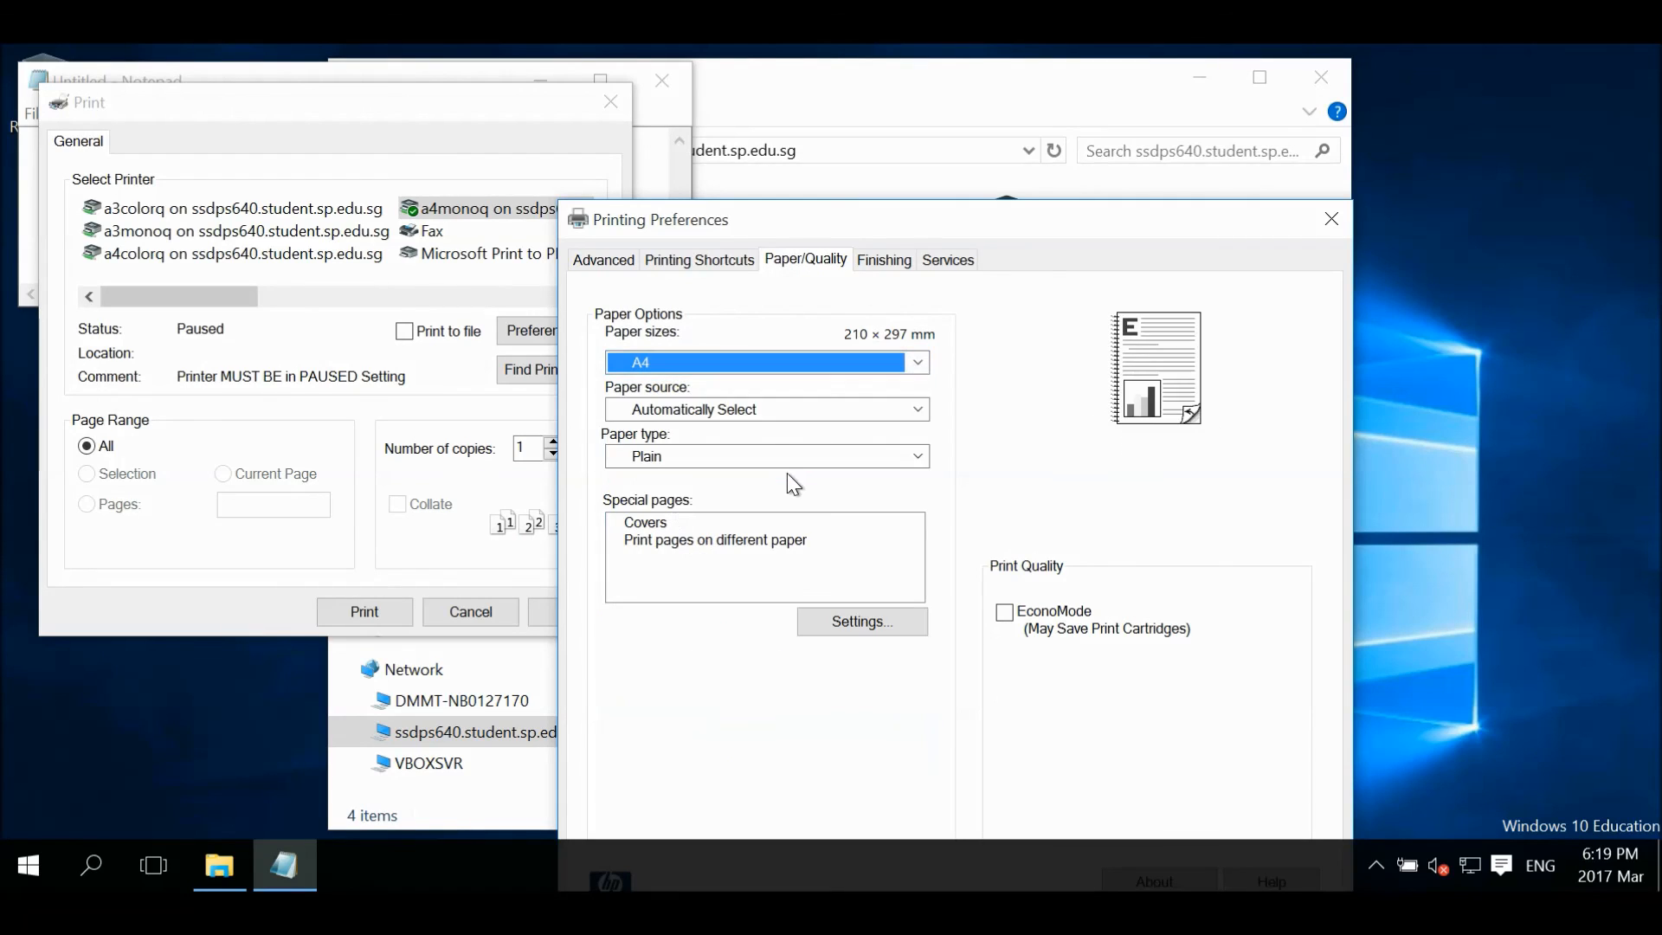